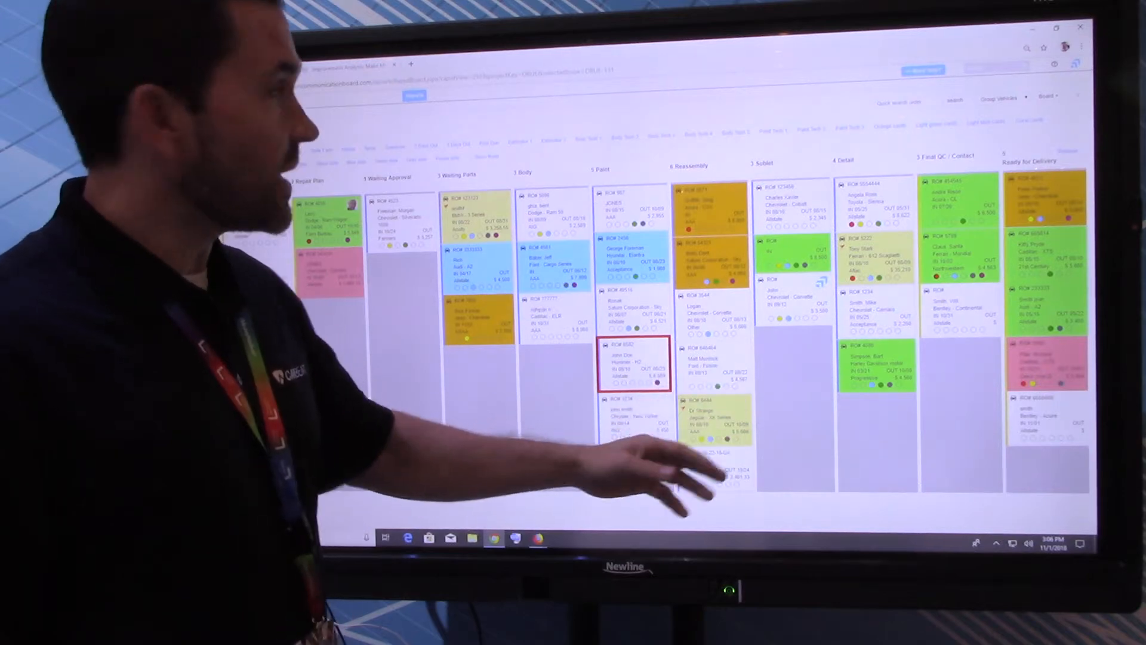
# Filter the board to the one body technician's chip, leaving a single repair order in Body.
pyautogui.click(697, 135)
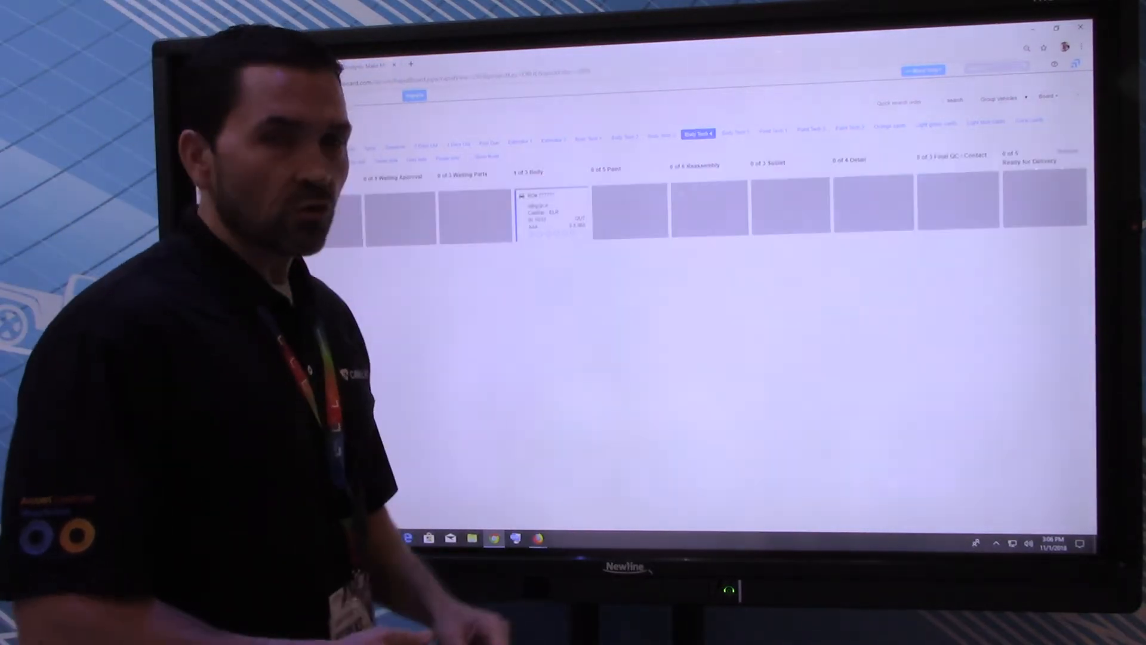